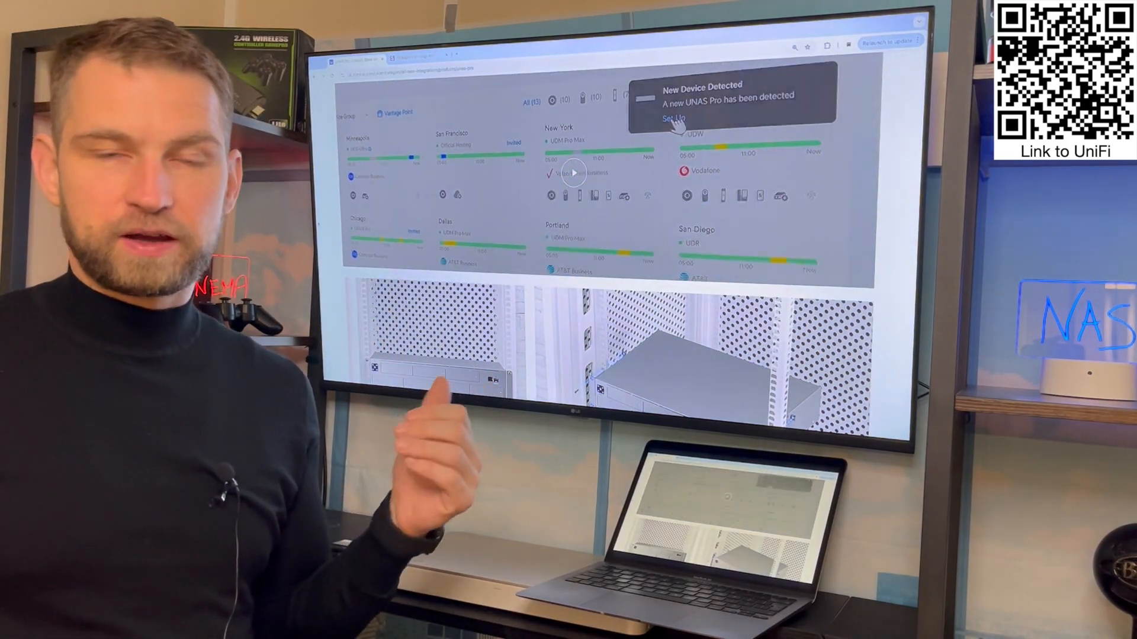
# Start setup of the newly detected UNAS Pro from the notification, reaching Setup Completed
pyautogui.click(673, 118)
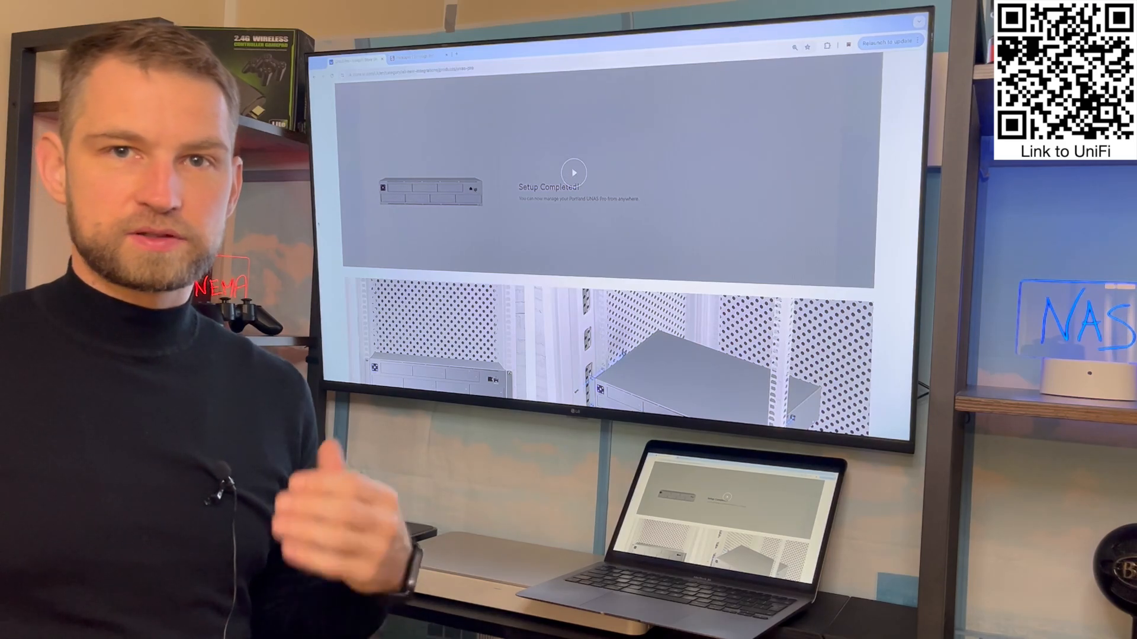